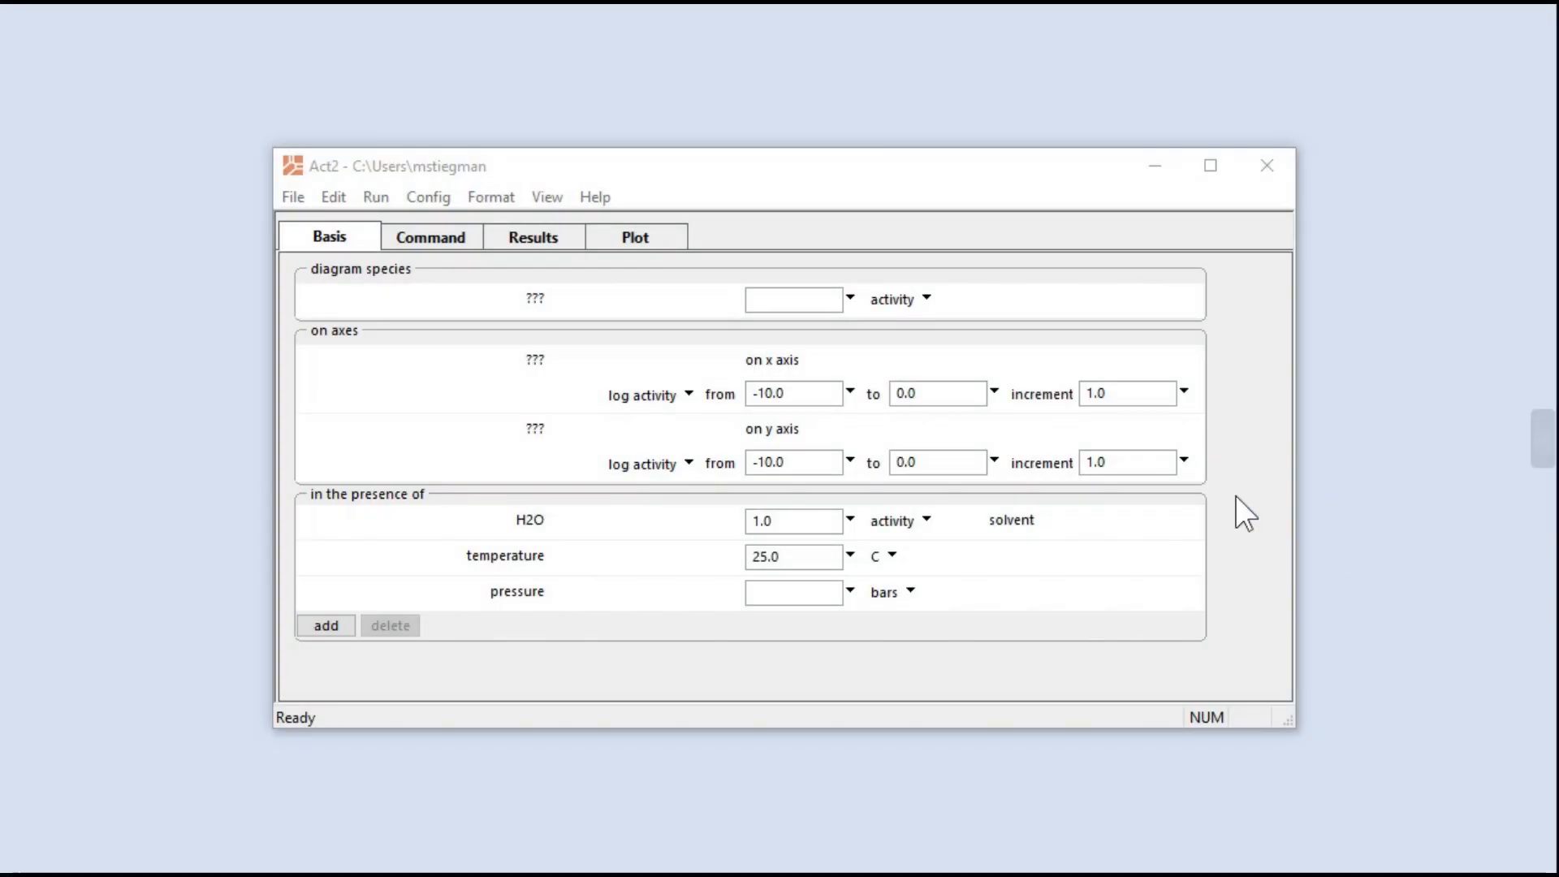
pyautogui.moveTo(282, 257)
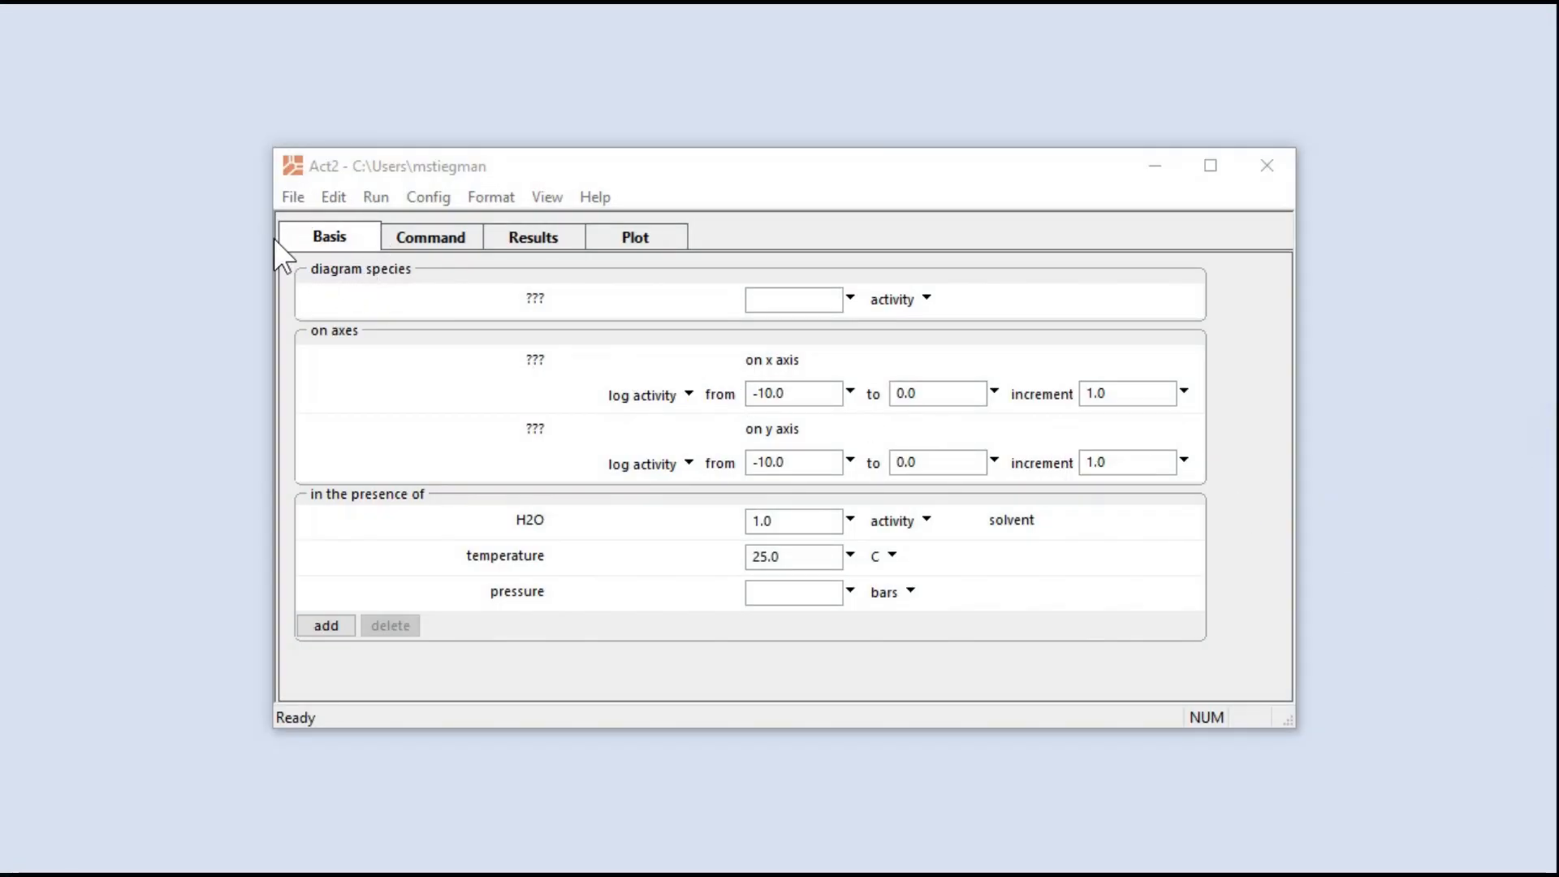
pyautogui.moveTo(537, 314)
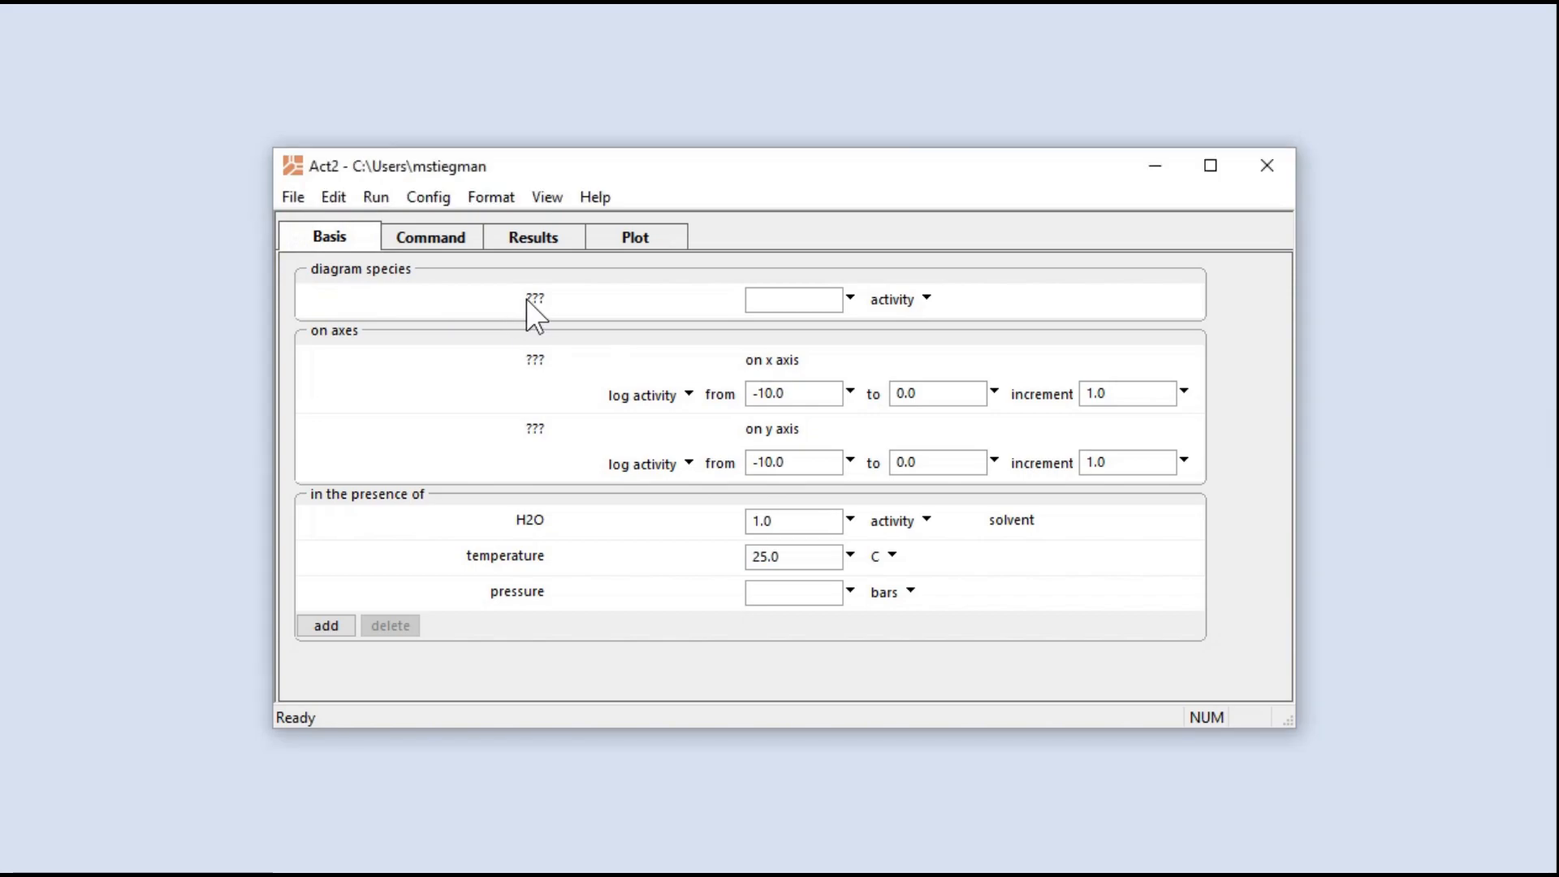
# - Choose SeO3-- as the diagram species and enter its activity as 1.0e-06
pyautogui.click(535, 300)
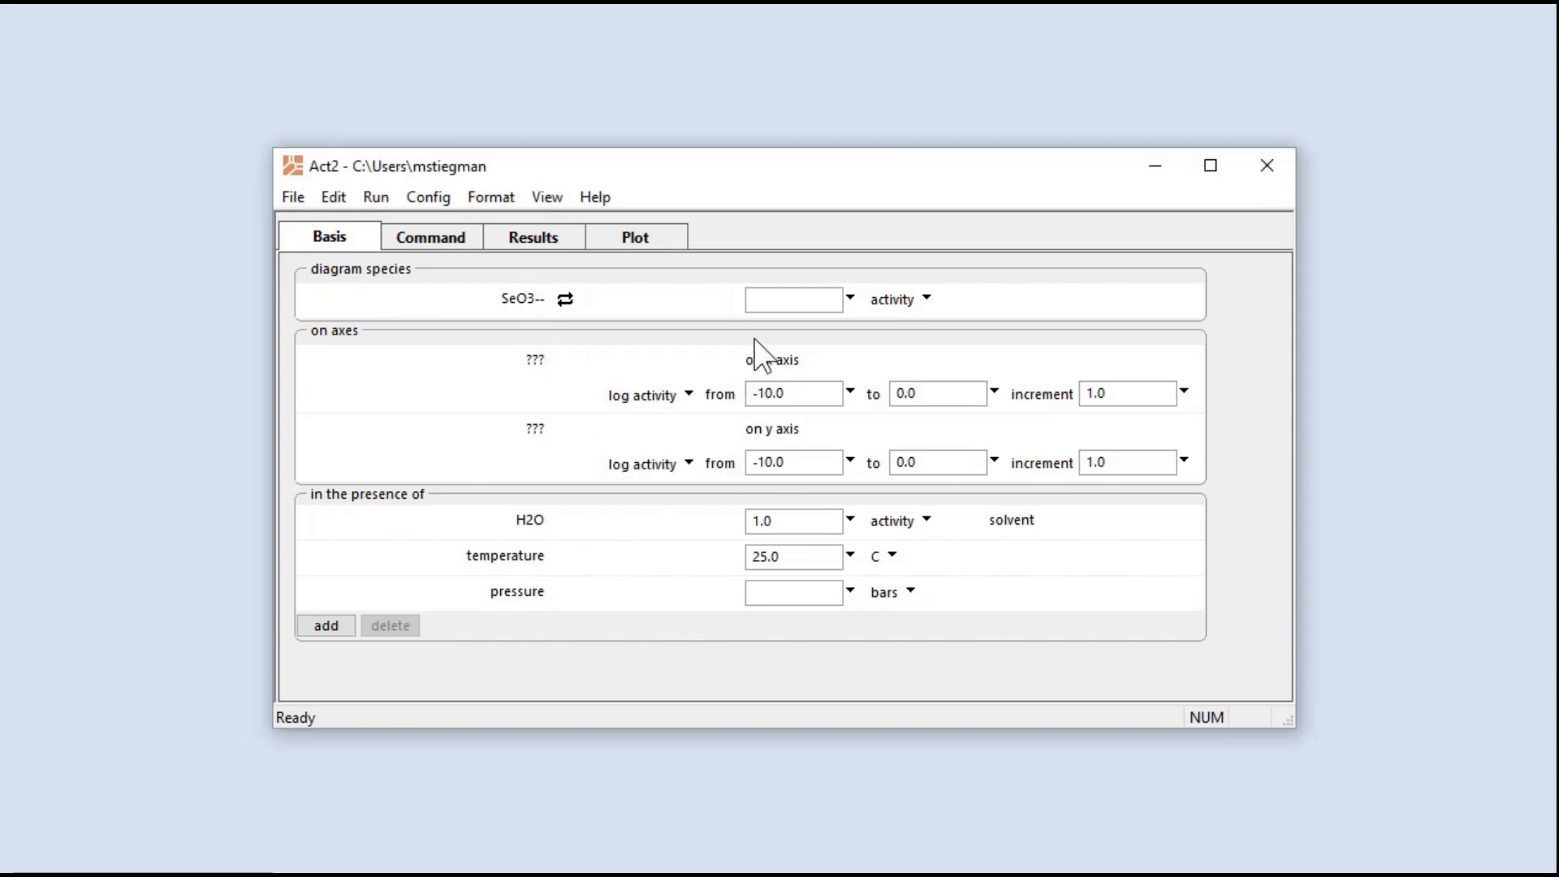
pyautogui.write('1')
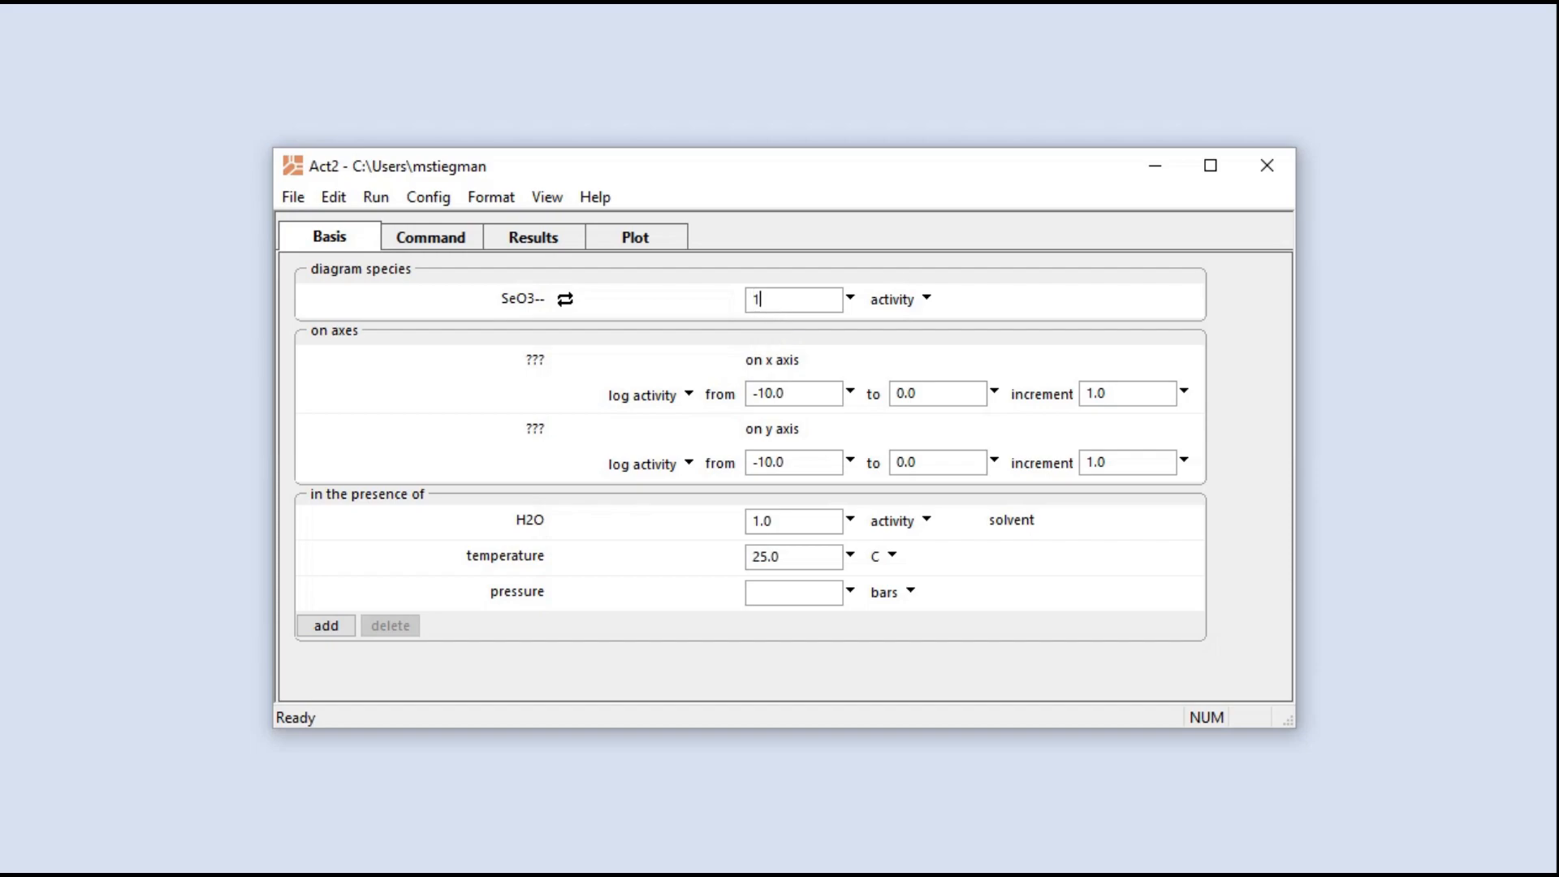
pyautogui.write('1.0e-06')
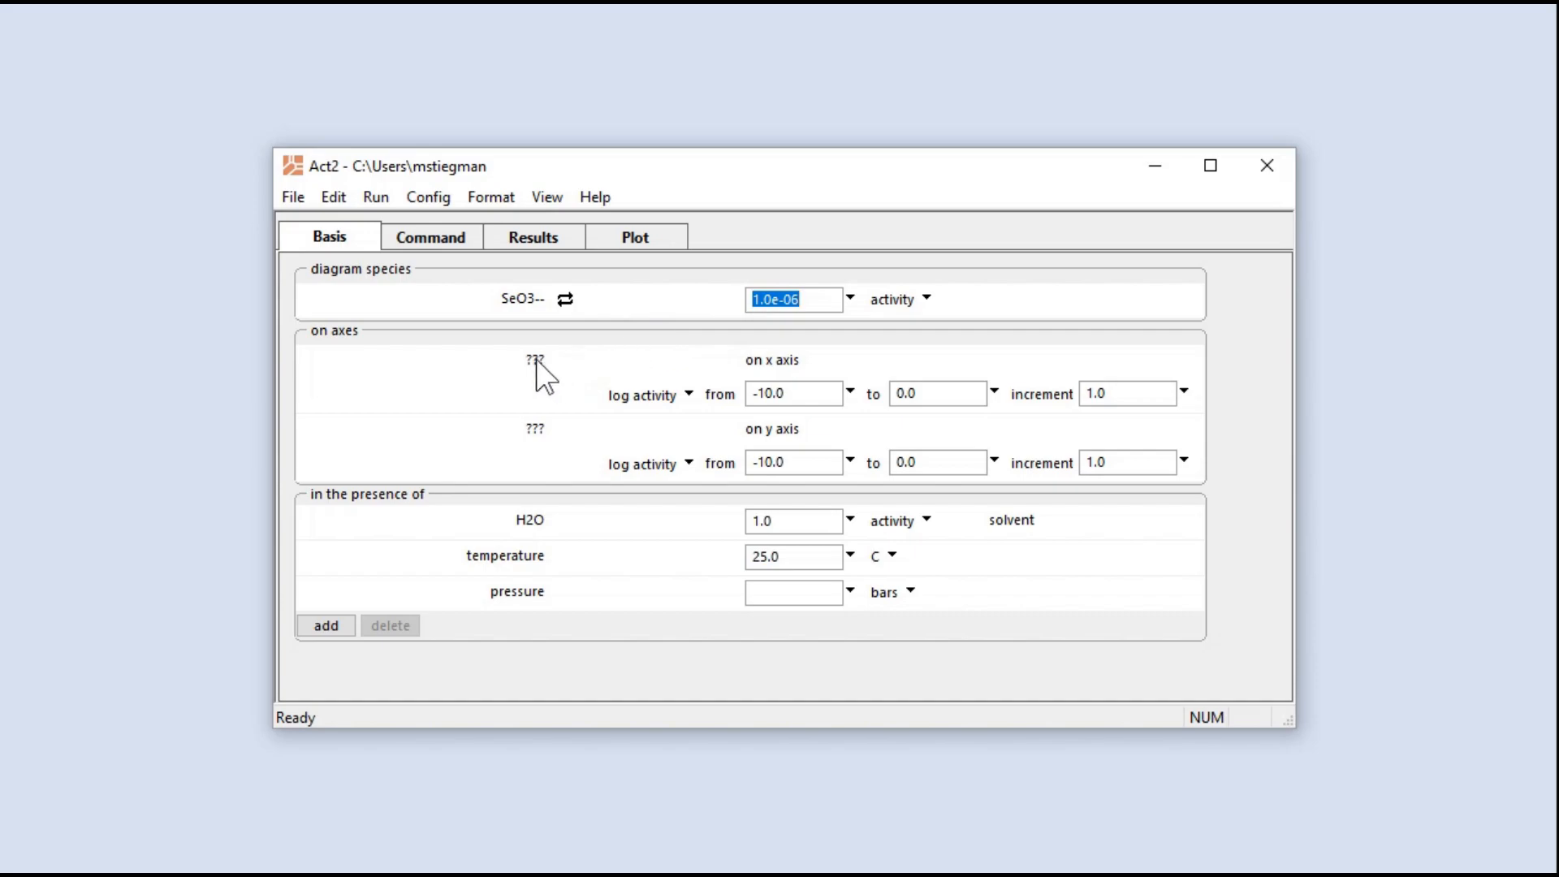
# - Assign H+ to the x axis and express it as pH, 0 to 14 by 2
pyautogui.click(536, 360)
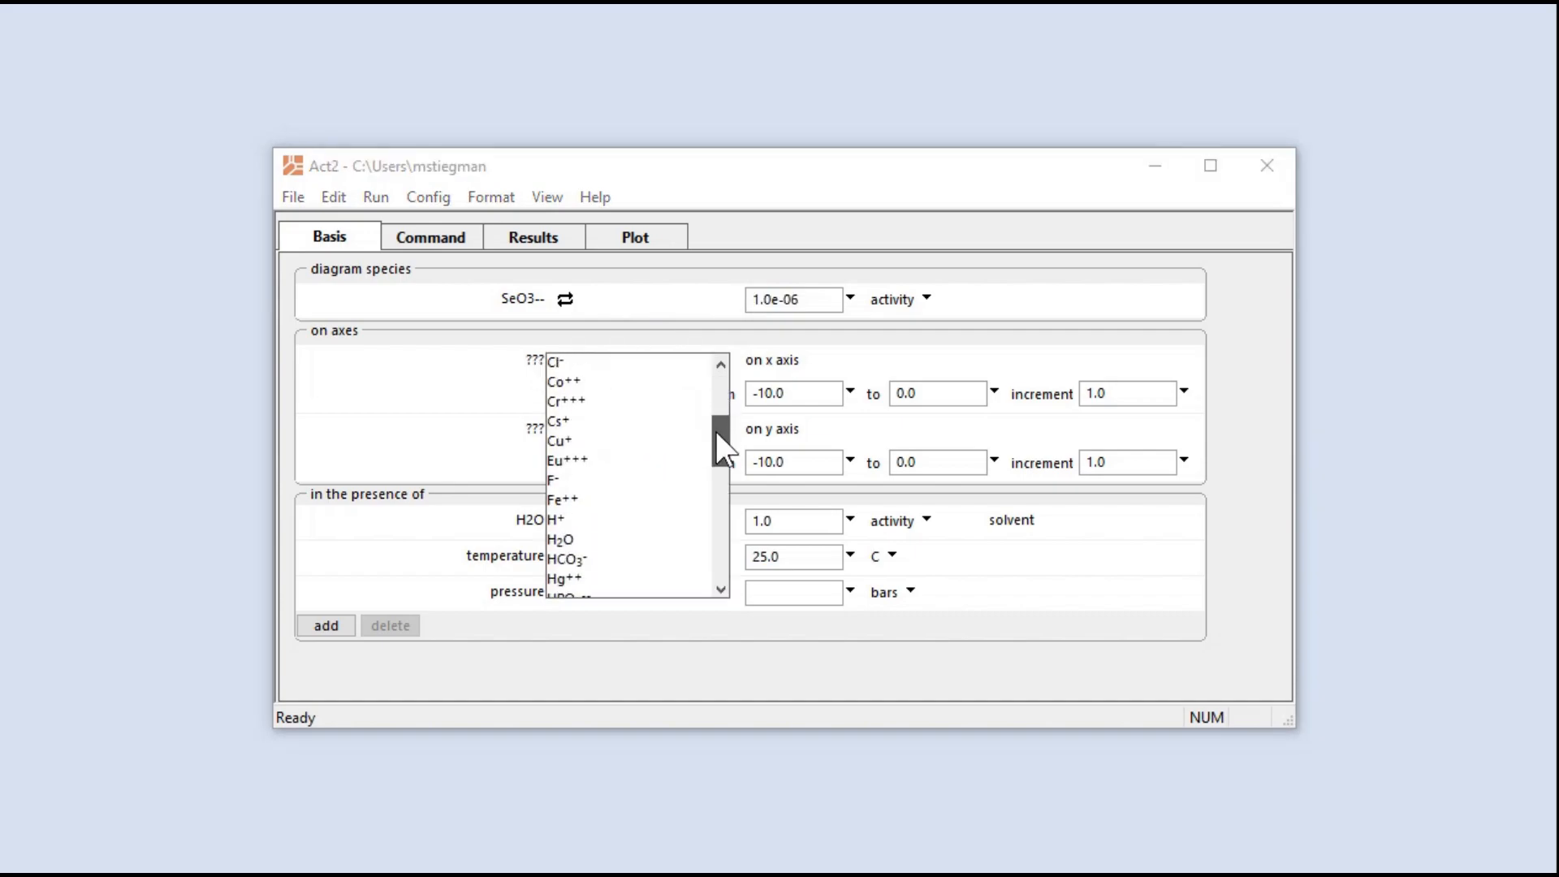
pyautogui.scroll(-3)
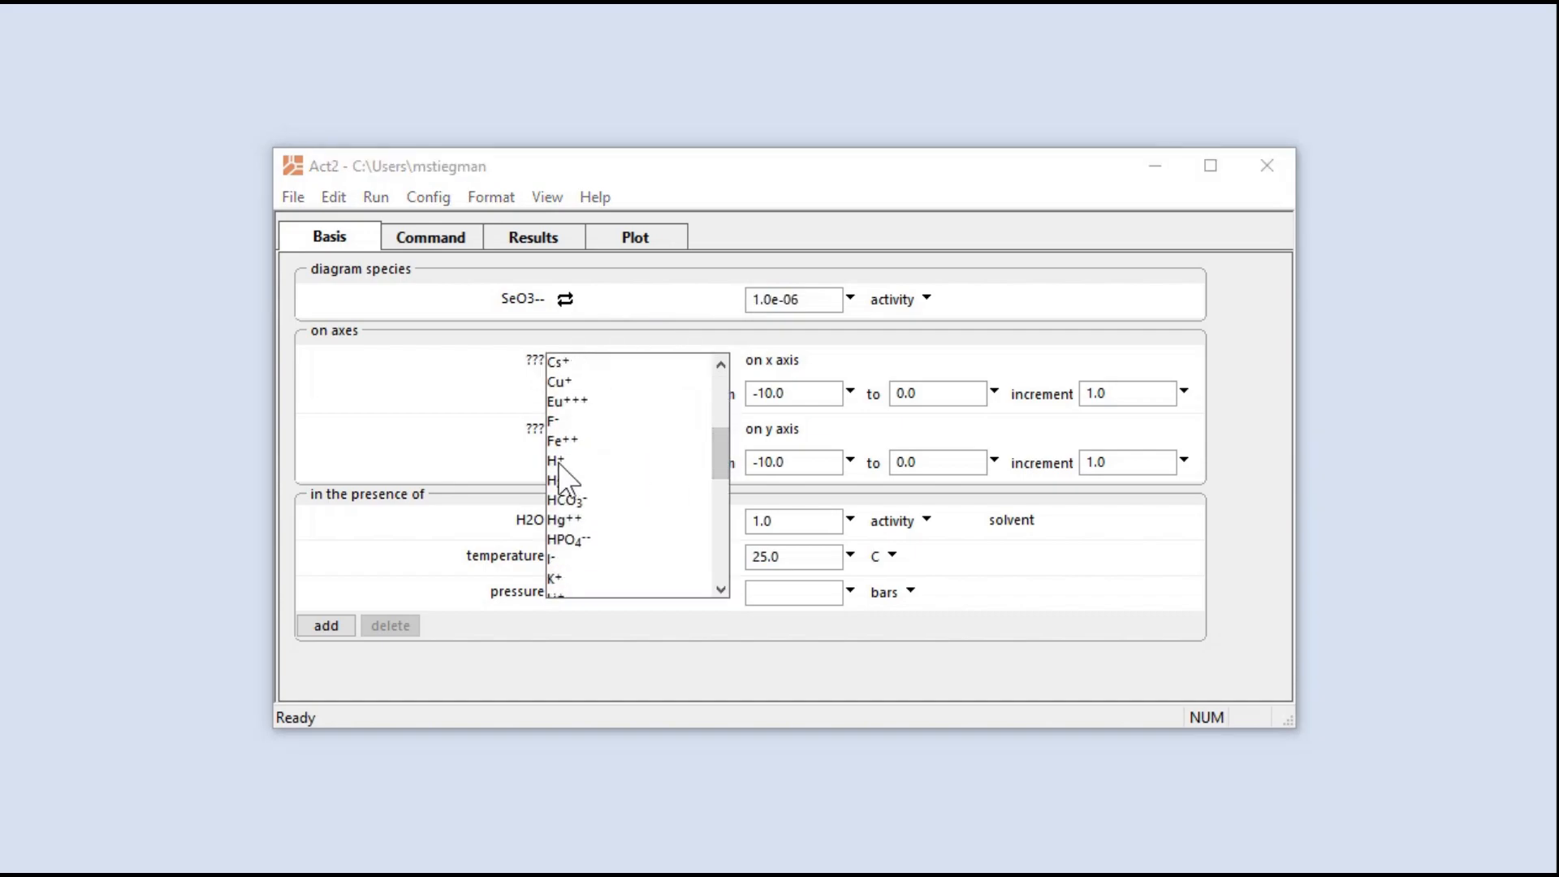
pyautogui.click(554, 459)
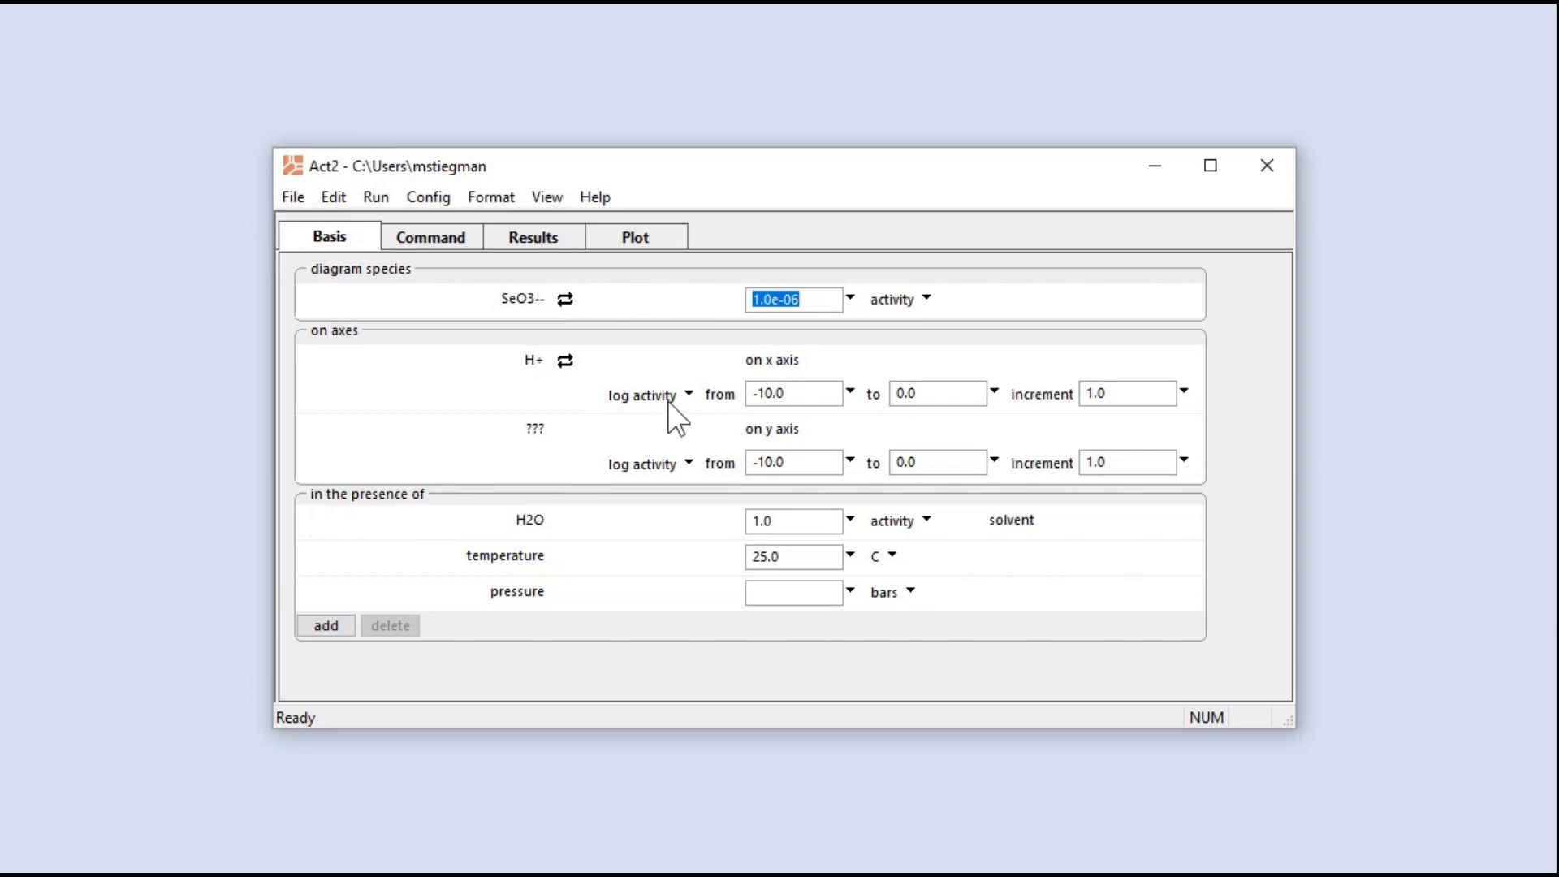
pyautogui.click(687, 395)
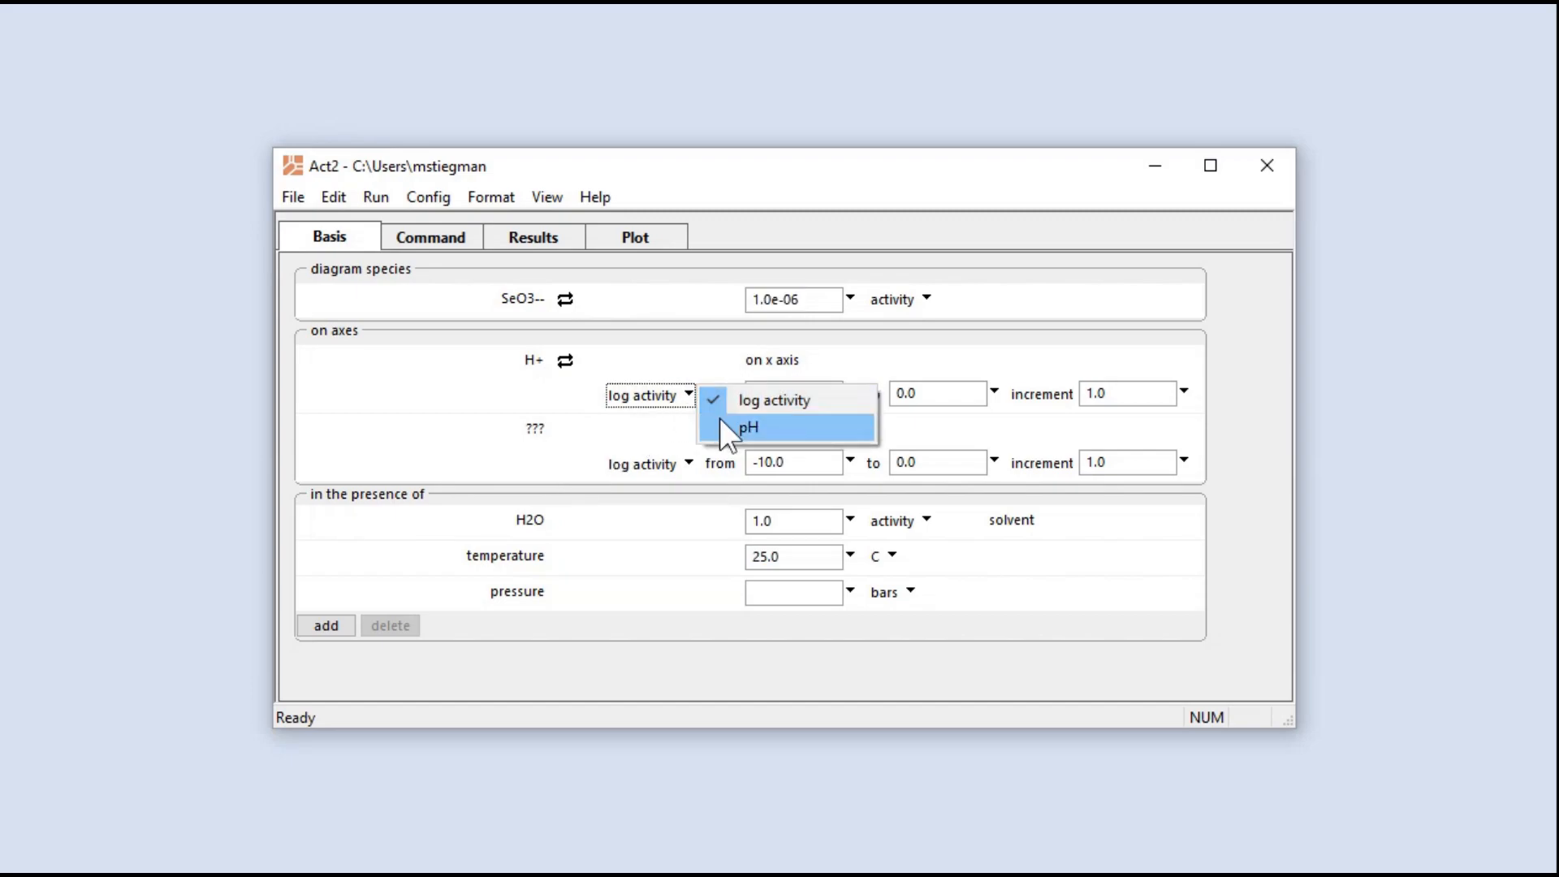
pyautogui.click(749, 426)
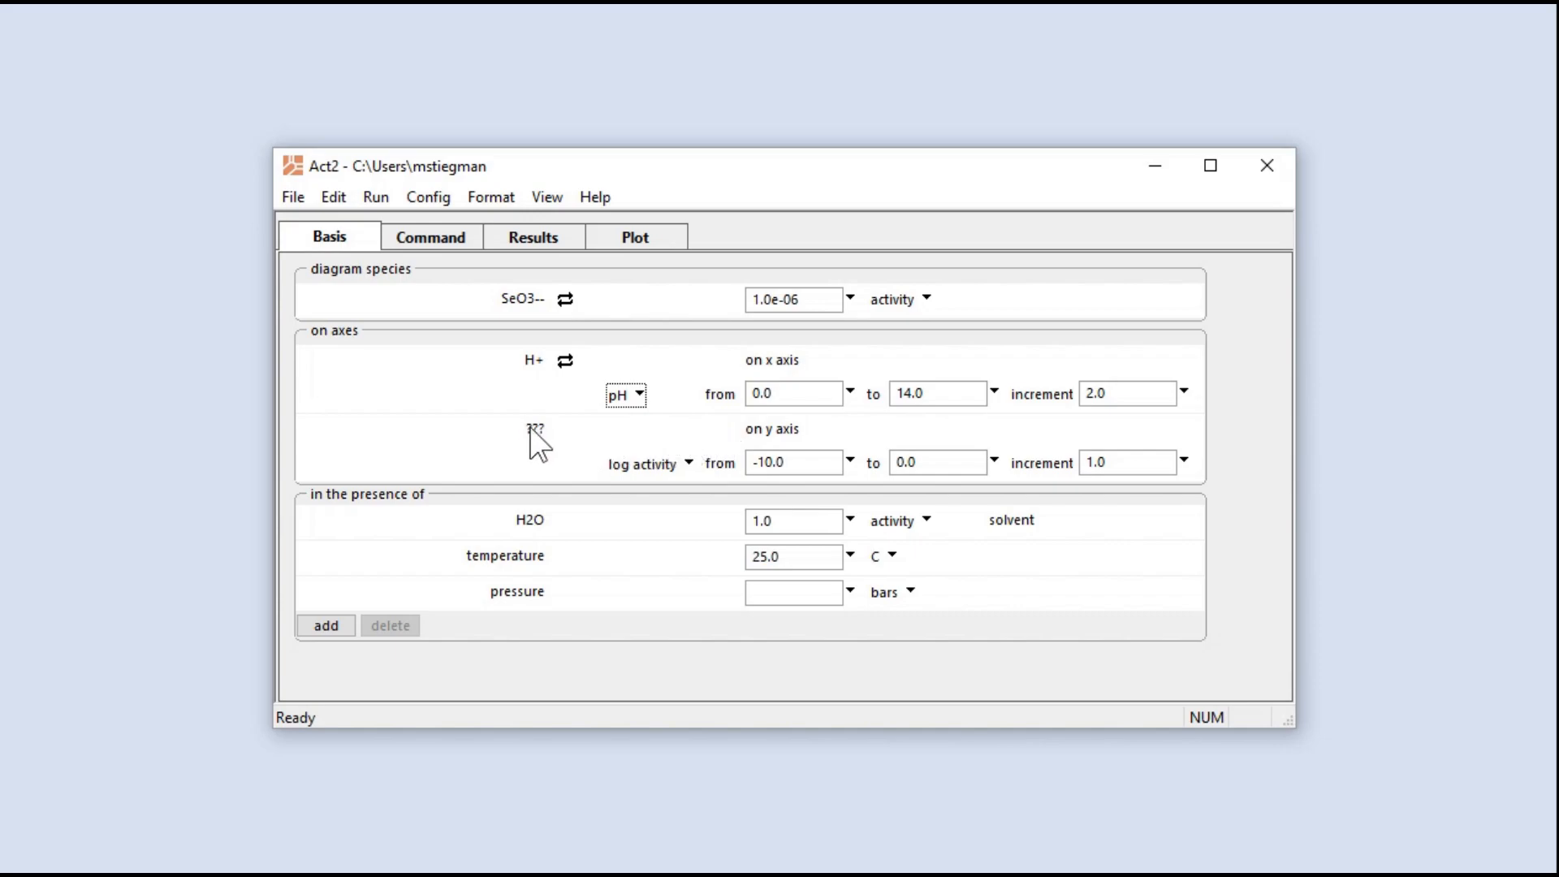
pyautogui.click(535, 441)
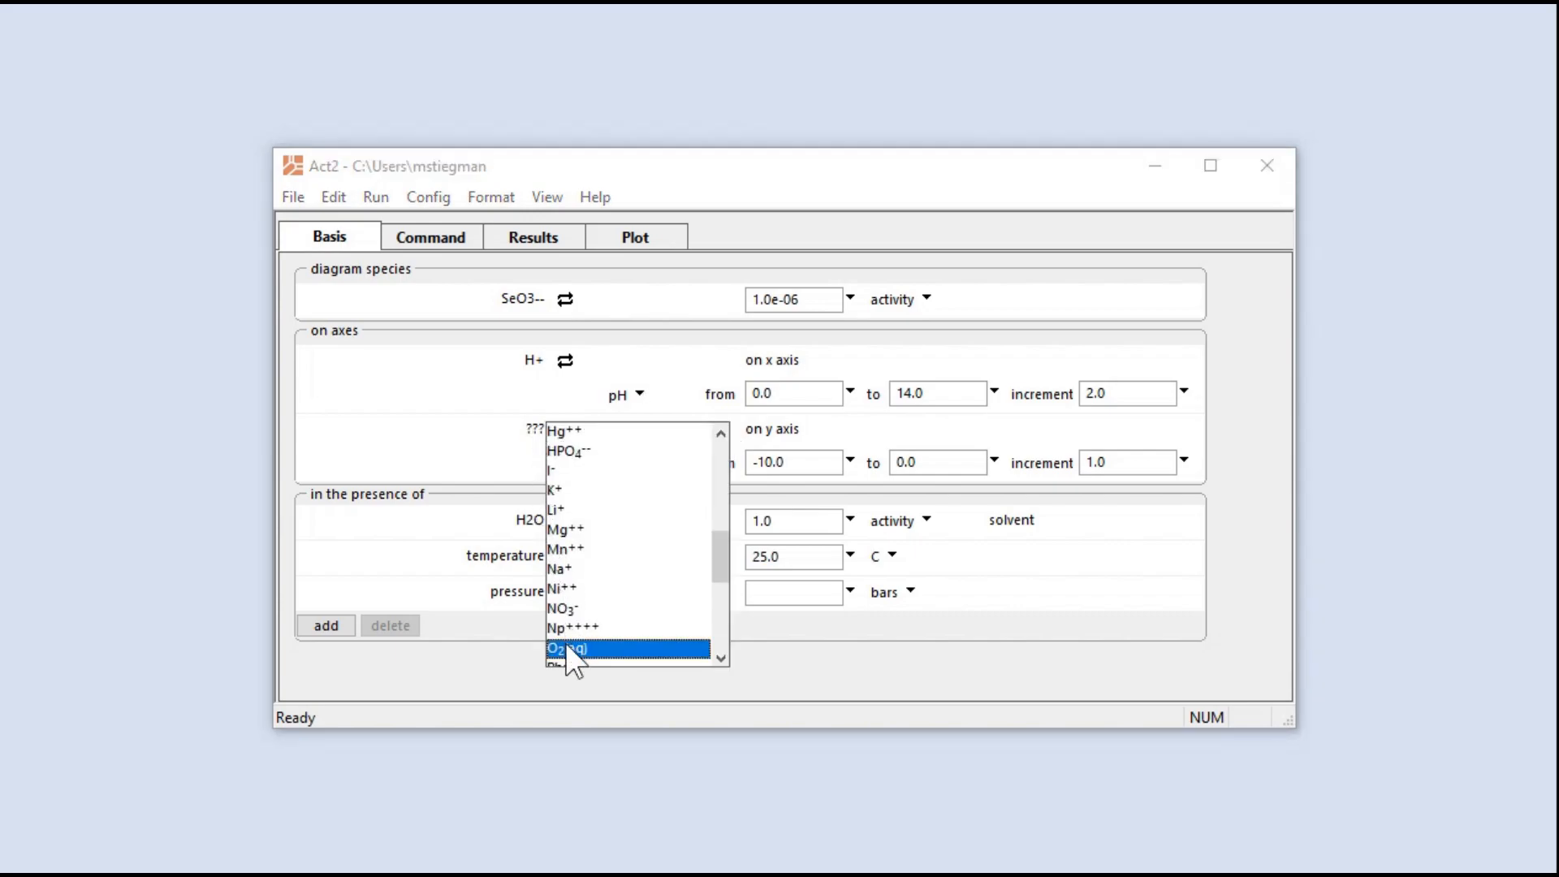
# - Put O2(aq) on the y axis, swap in e-, and express it as Eh from -0.75 to 1.25
pyautogui.click(565, 648)
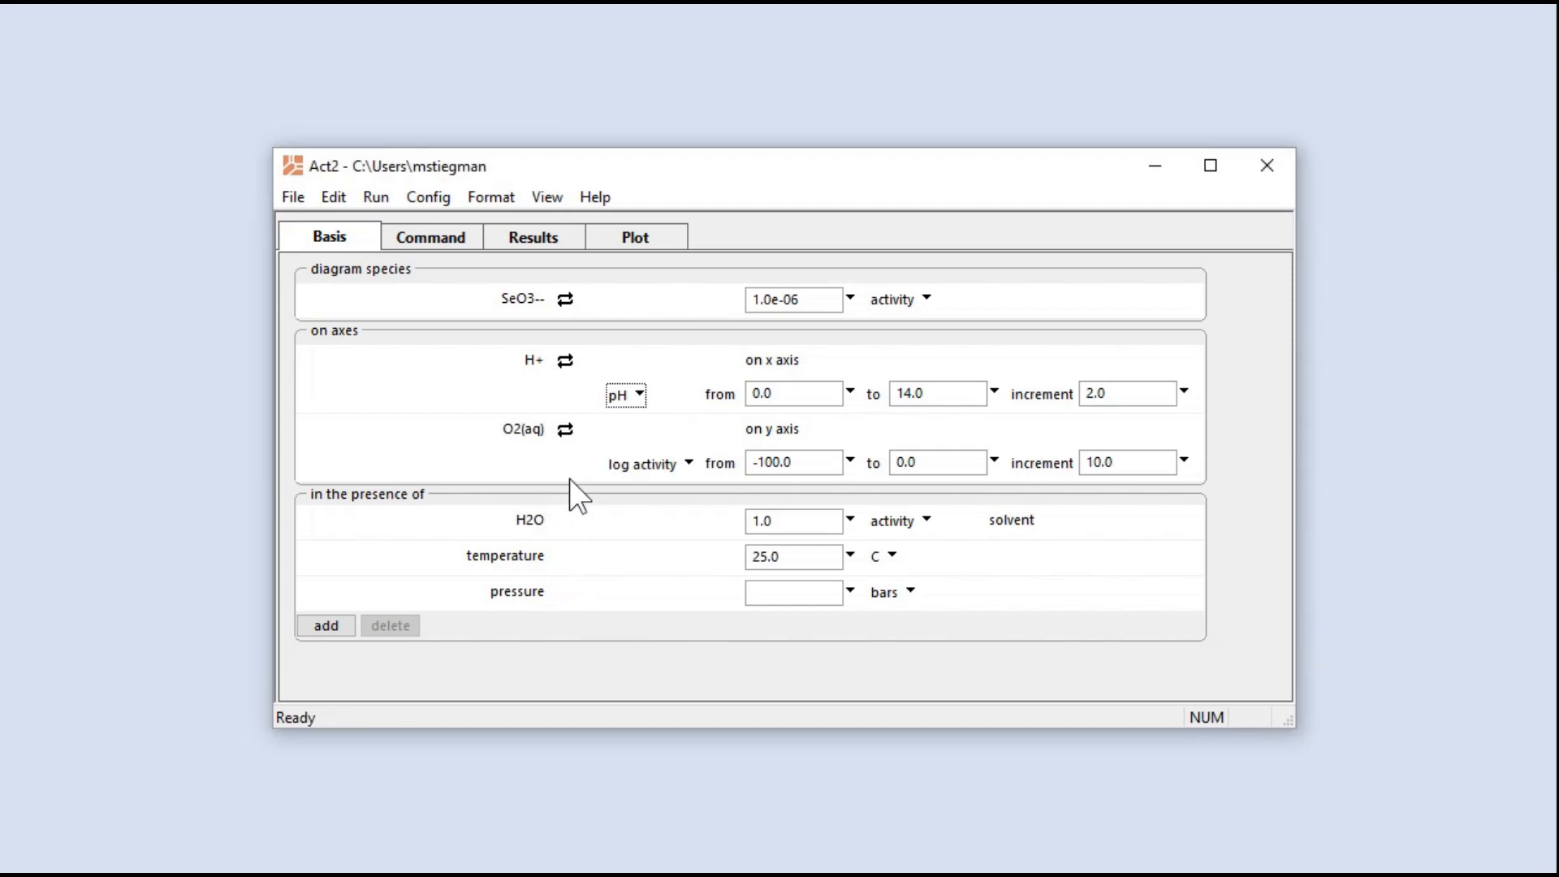
pyautogui.click(566, 430)
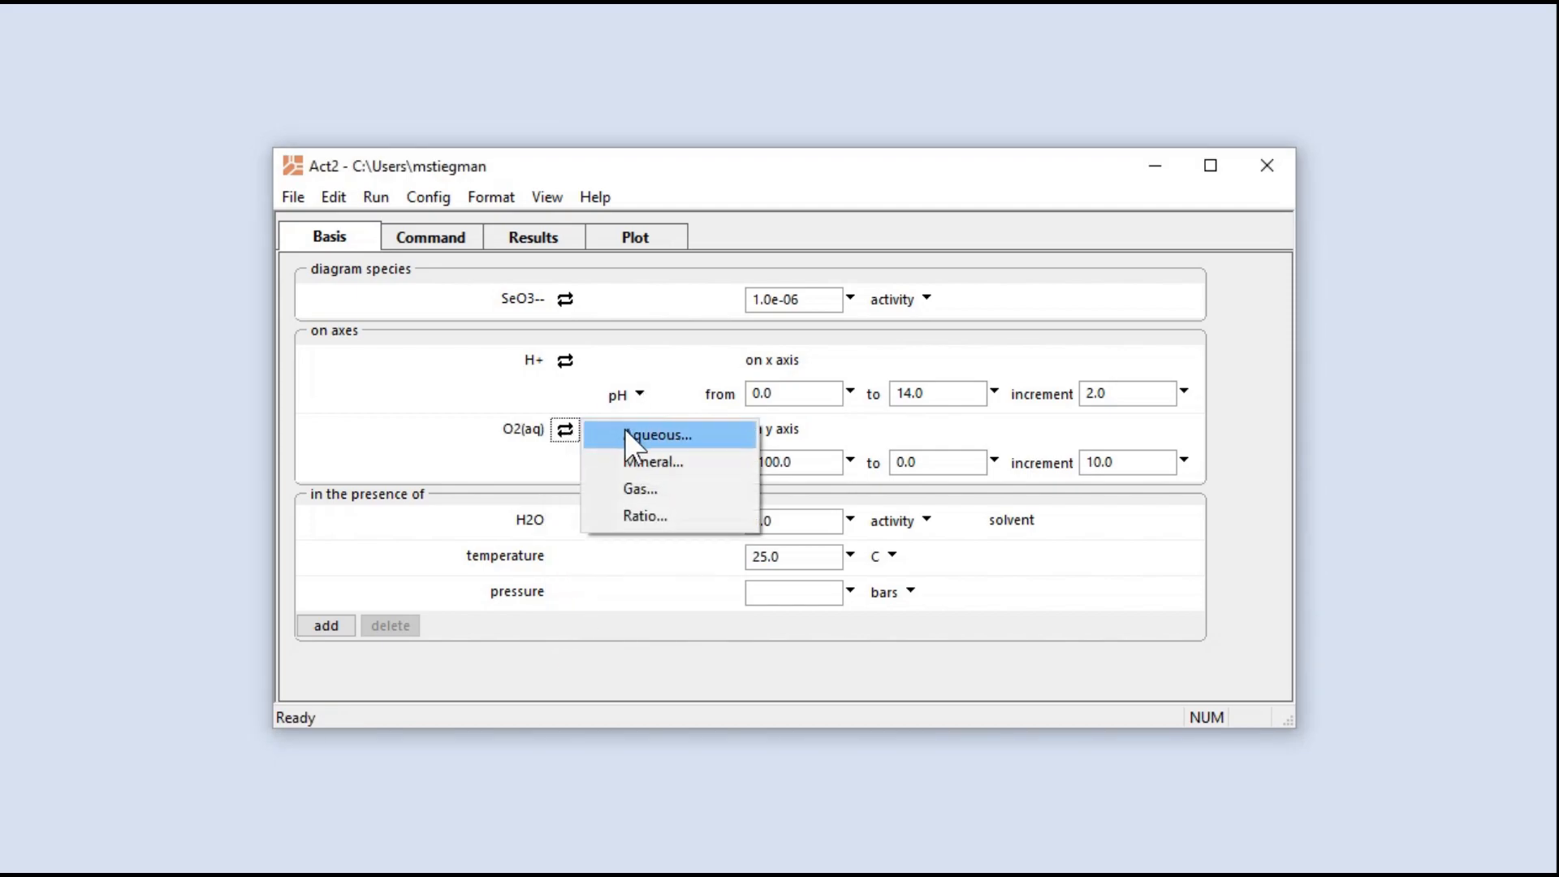
pyautogui.click(657, 434)
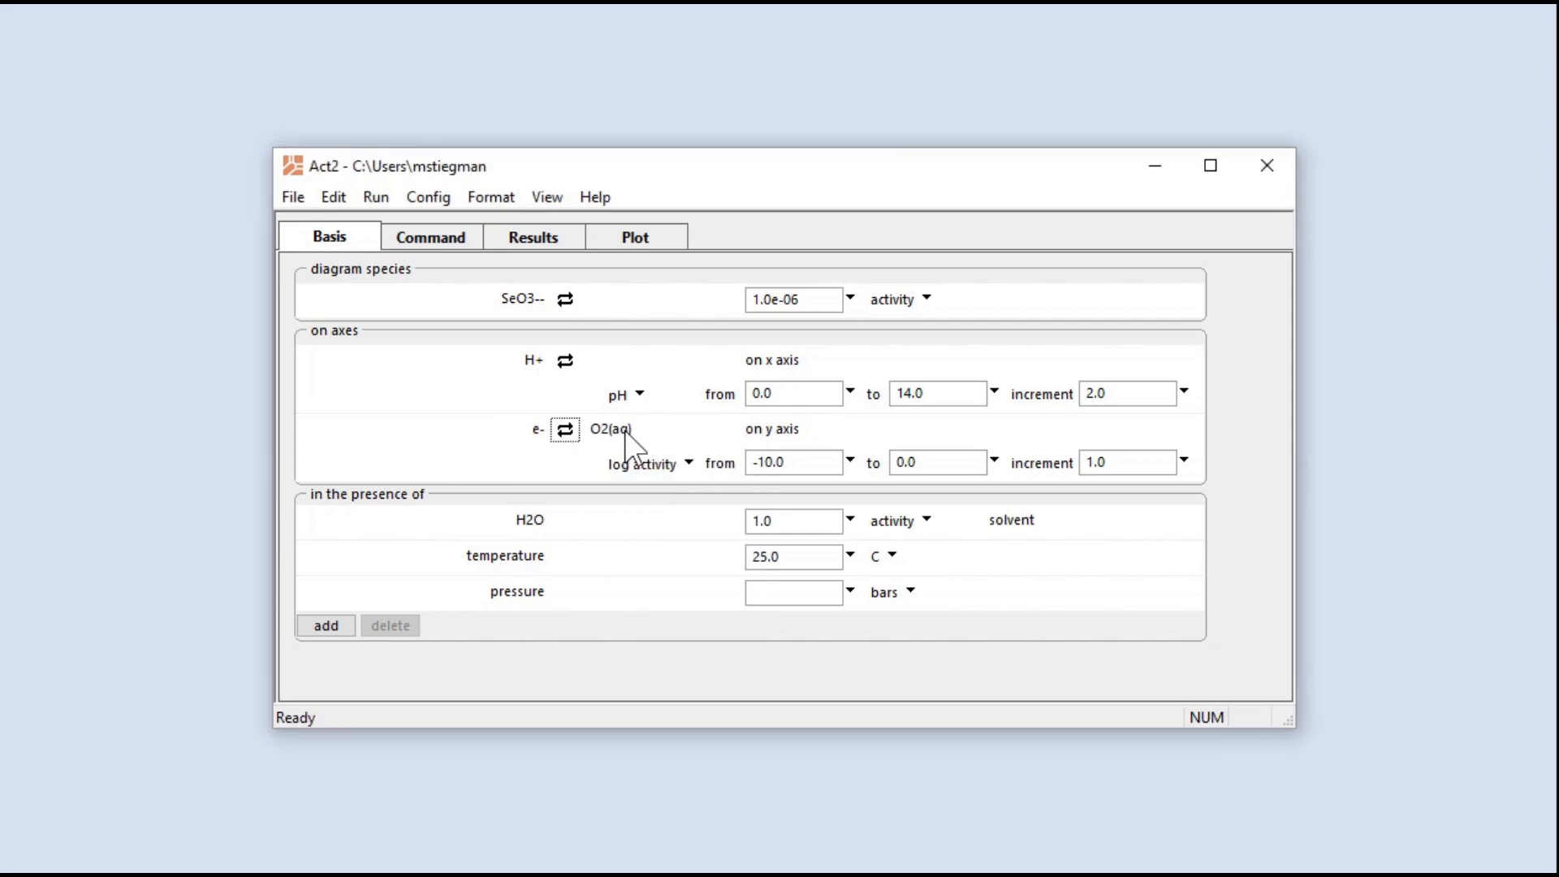
pyautogui.moveTo(615, 430)
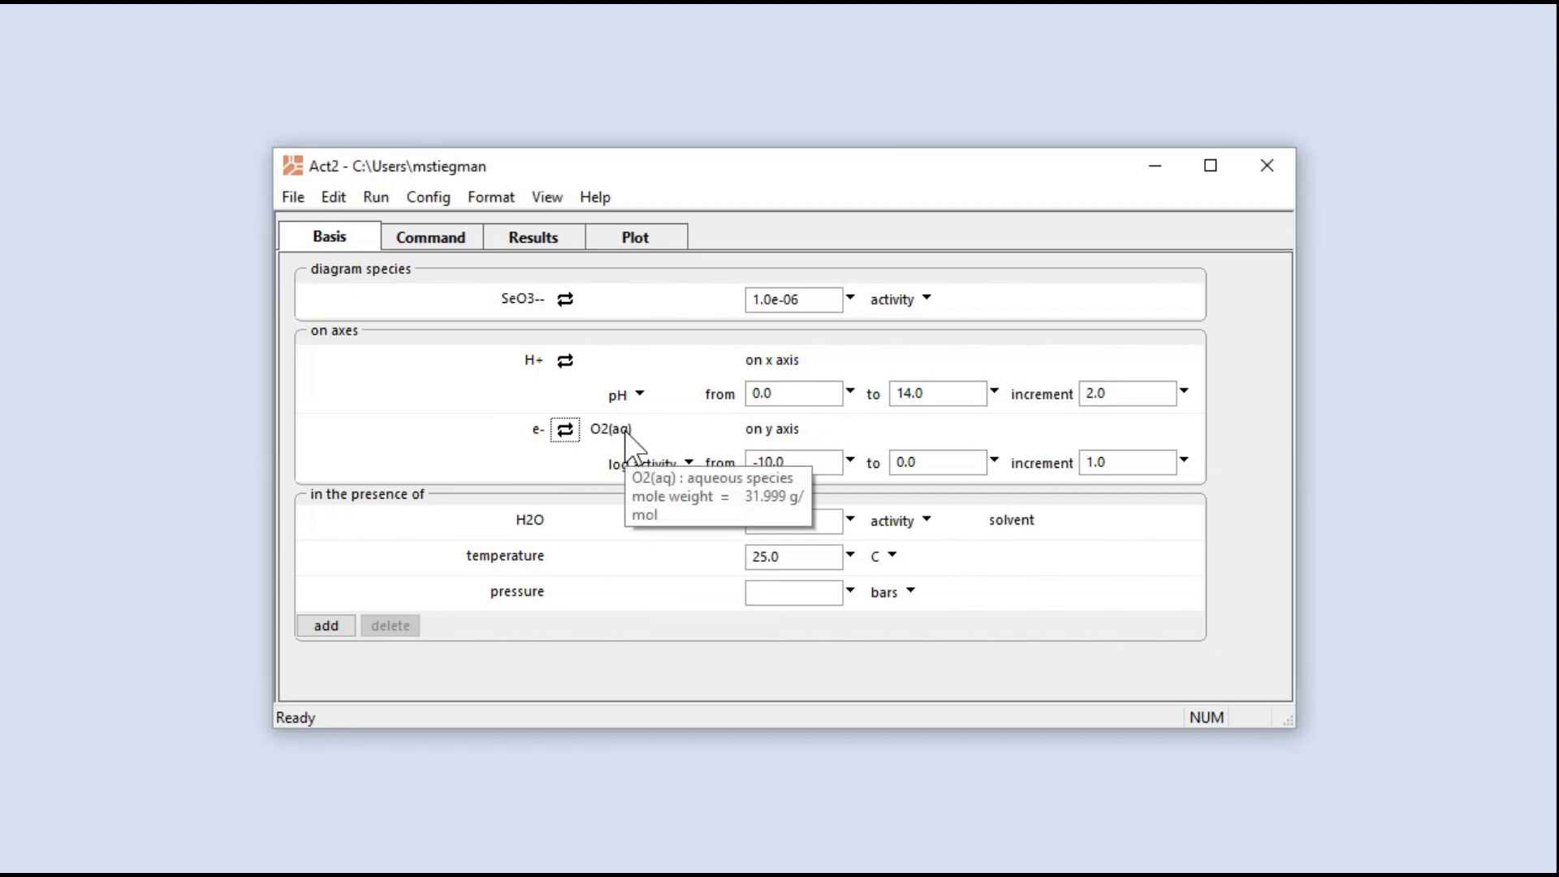
pyautogui.click(687, 463)
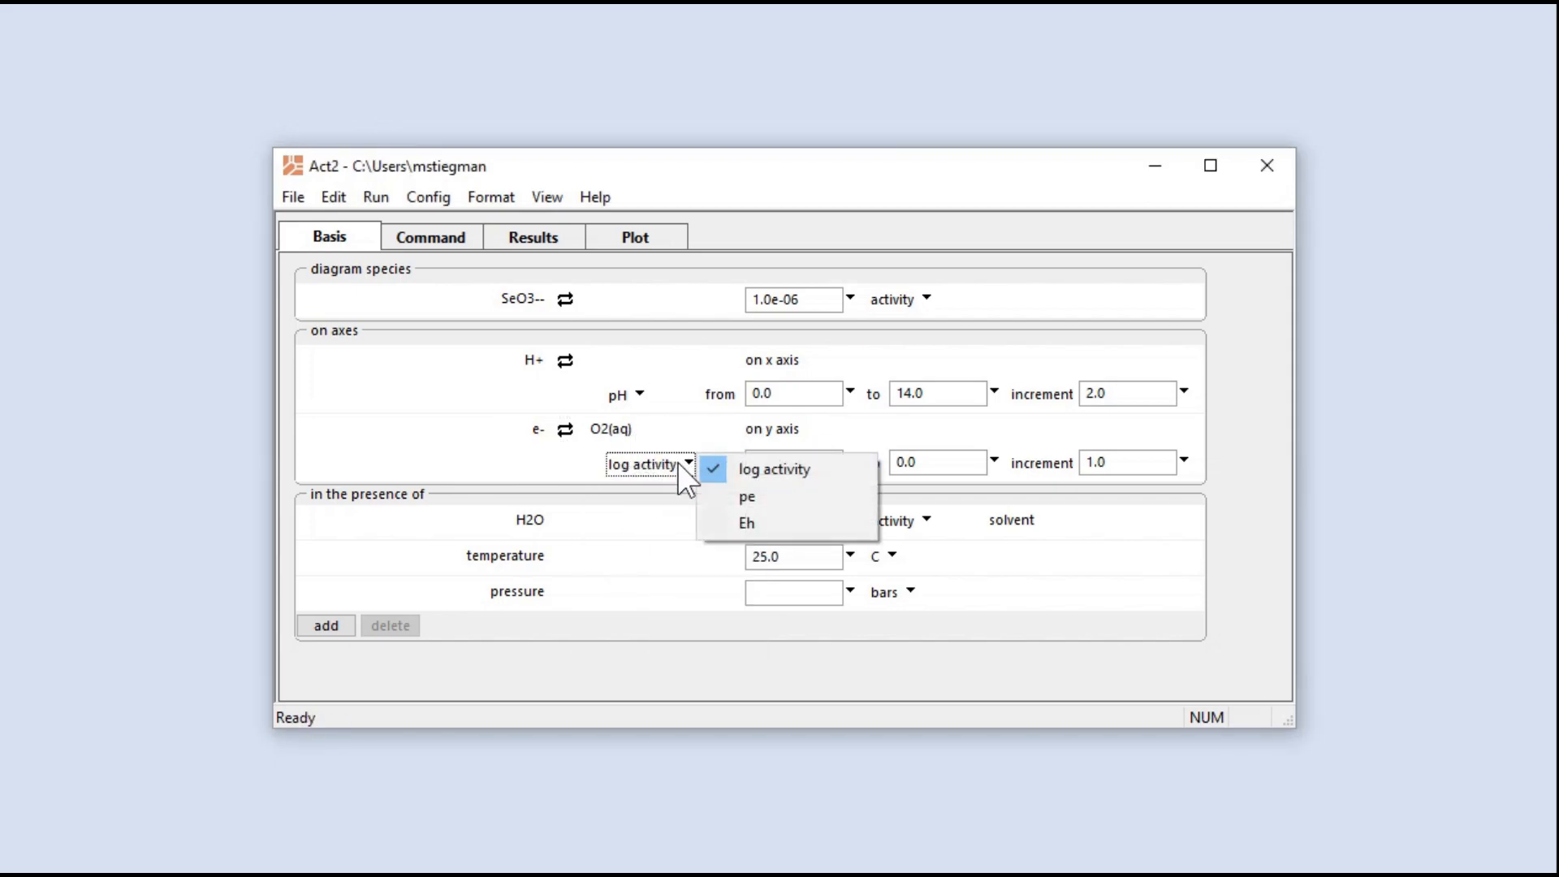
pyautogui.click(745, 523)
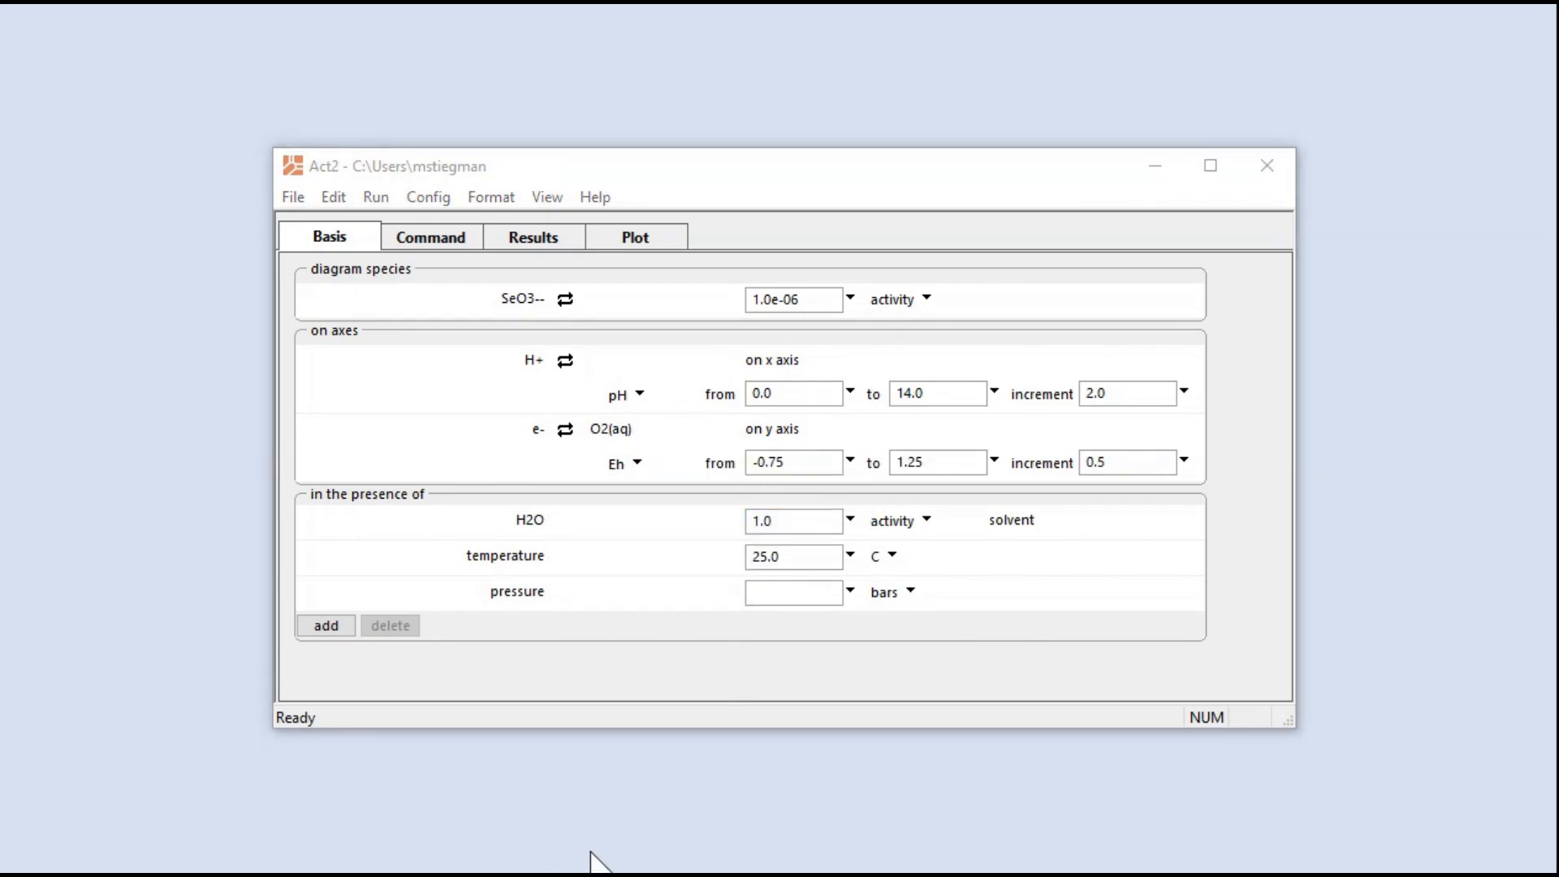
pyautogui.moveTo(898, 590)
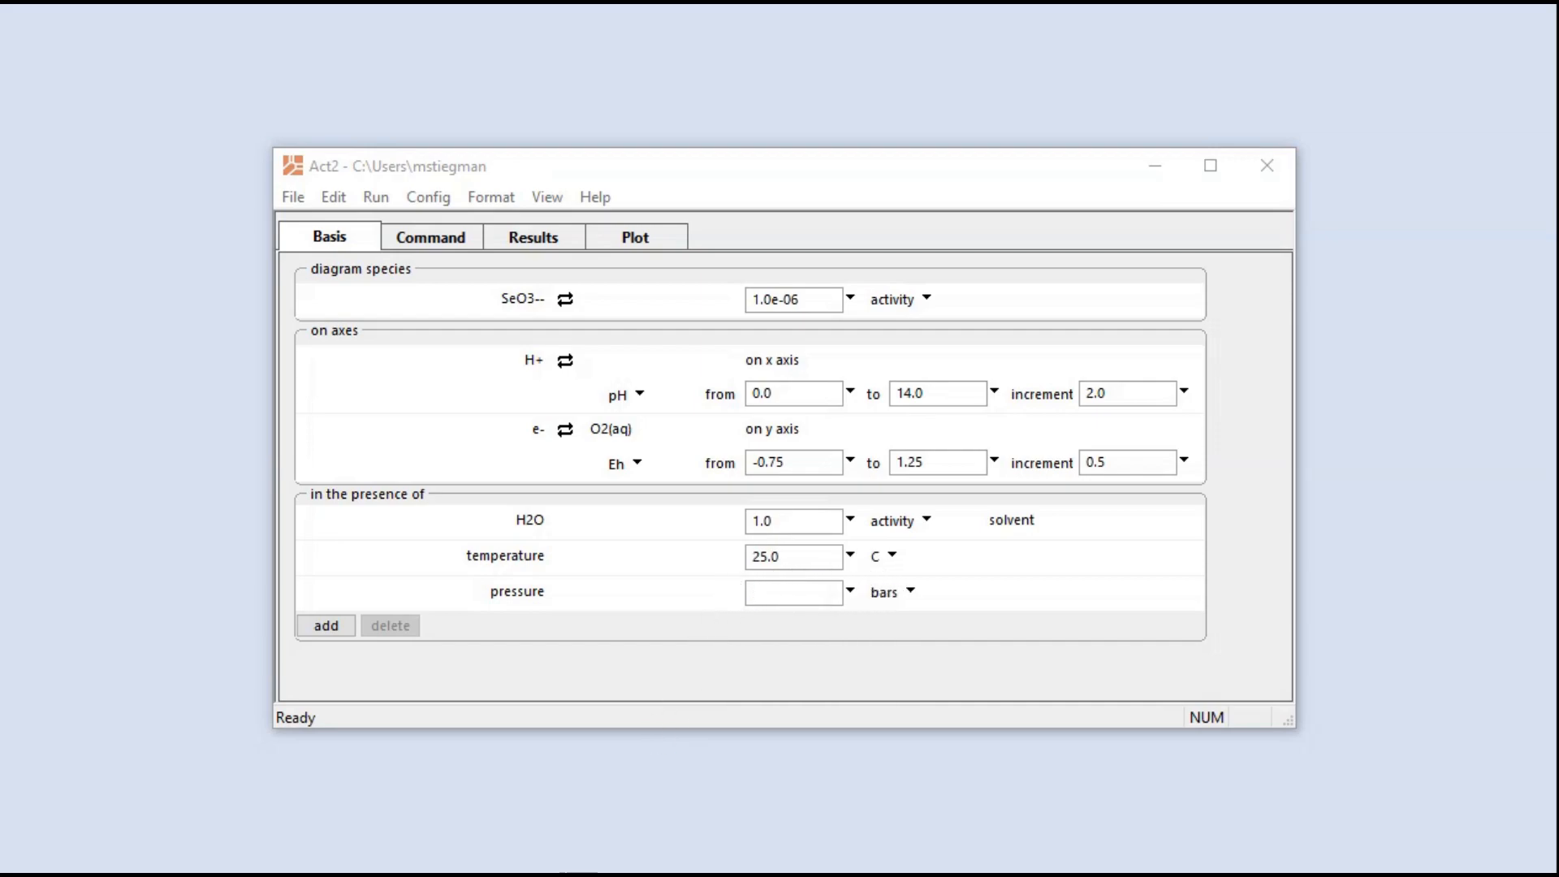
pyautogui.moveTo(664, 329)
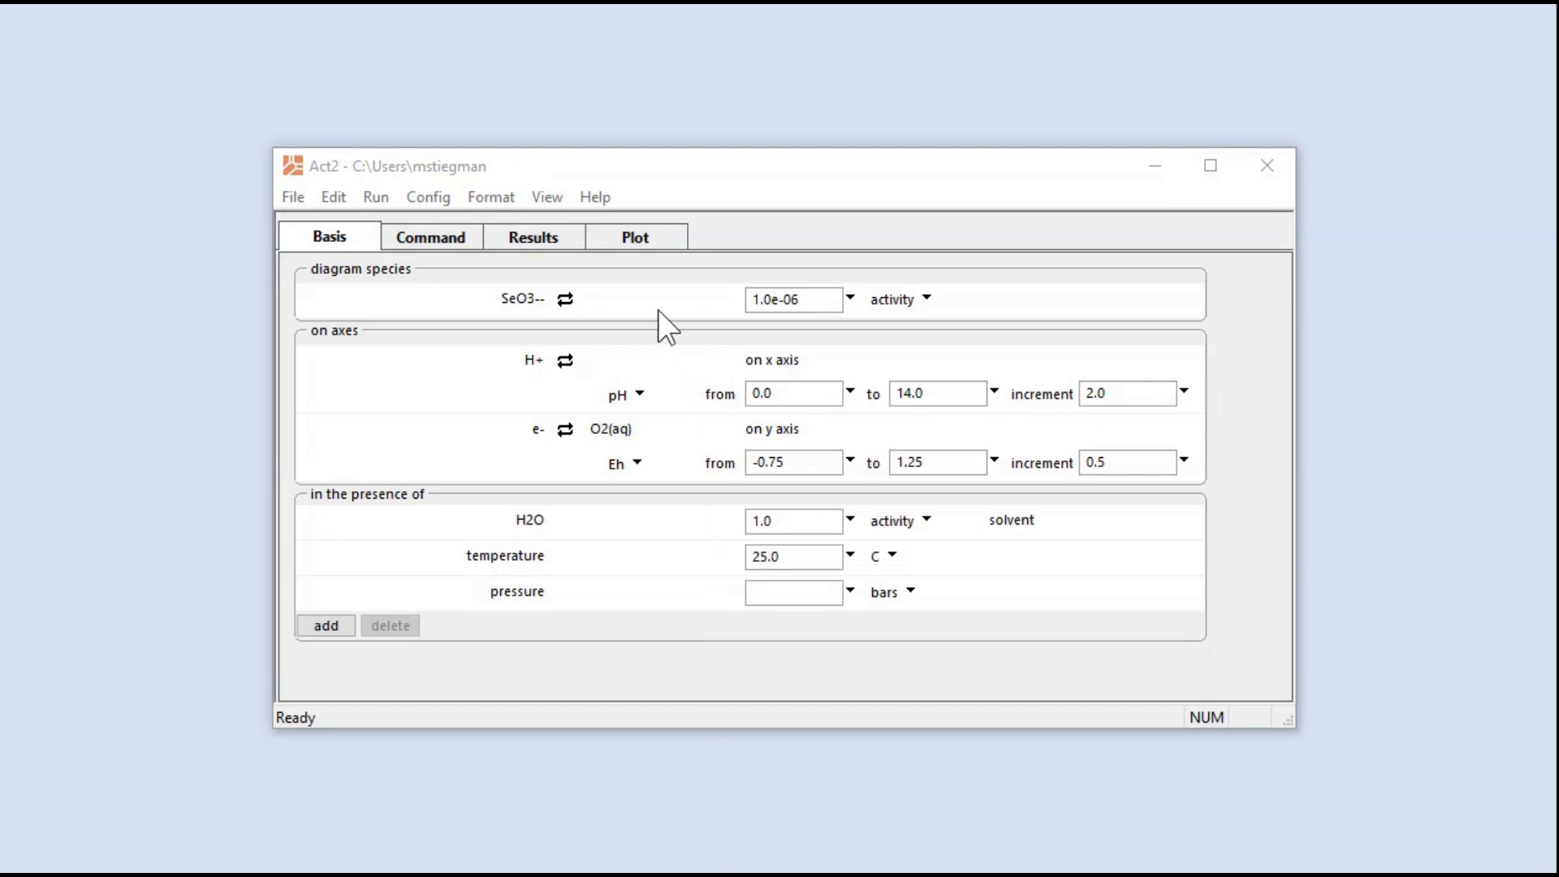
pyautogui.click(634, 236)
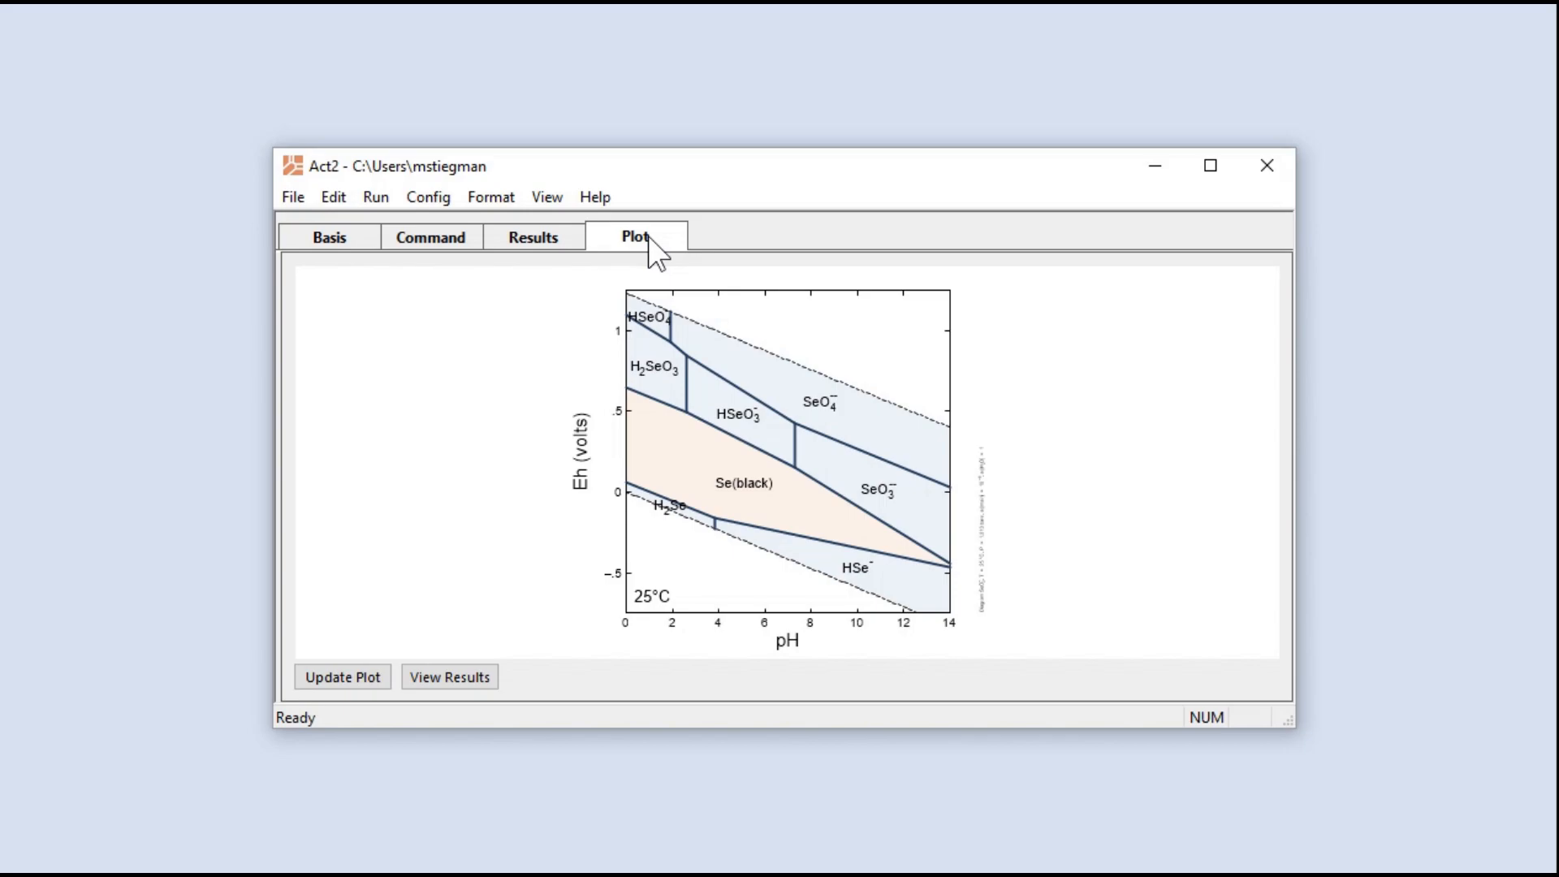
pyautogui.moveTo(621, 575)
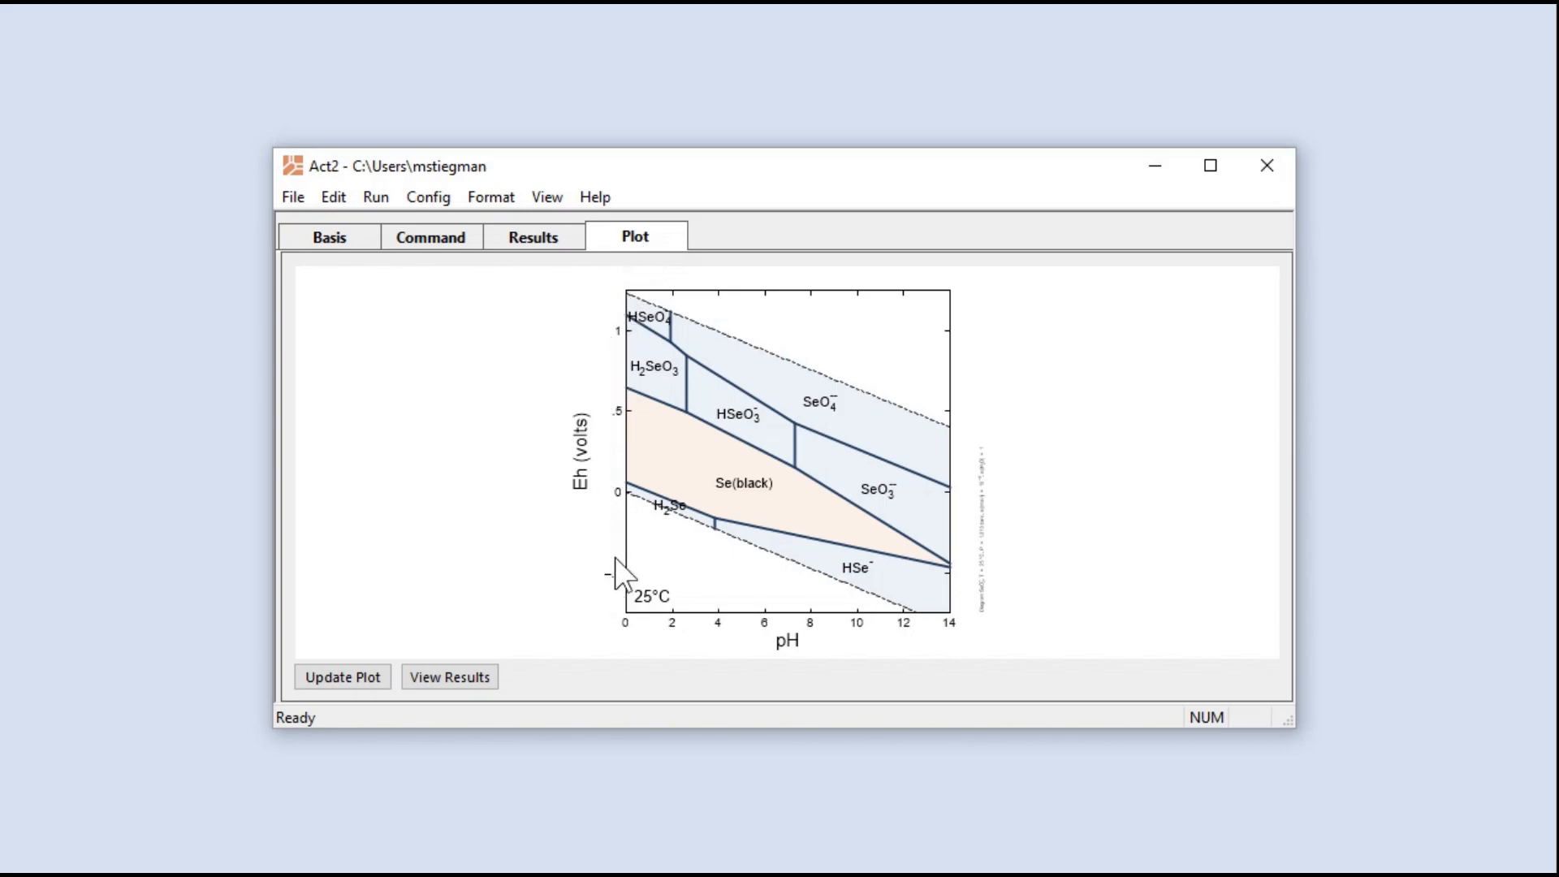
pyautogui.moveTo(548, 611)
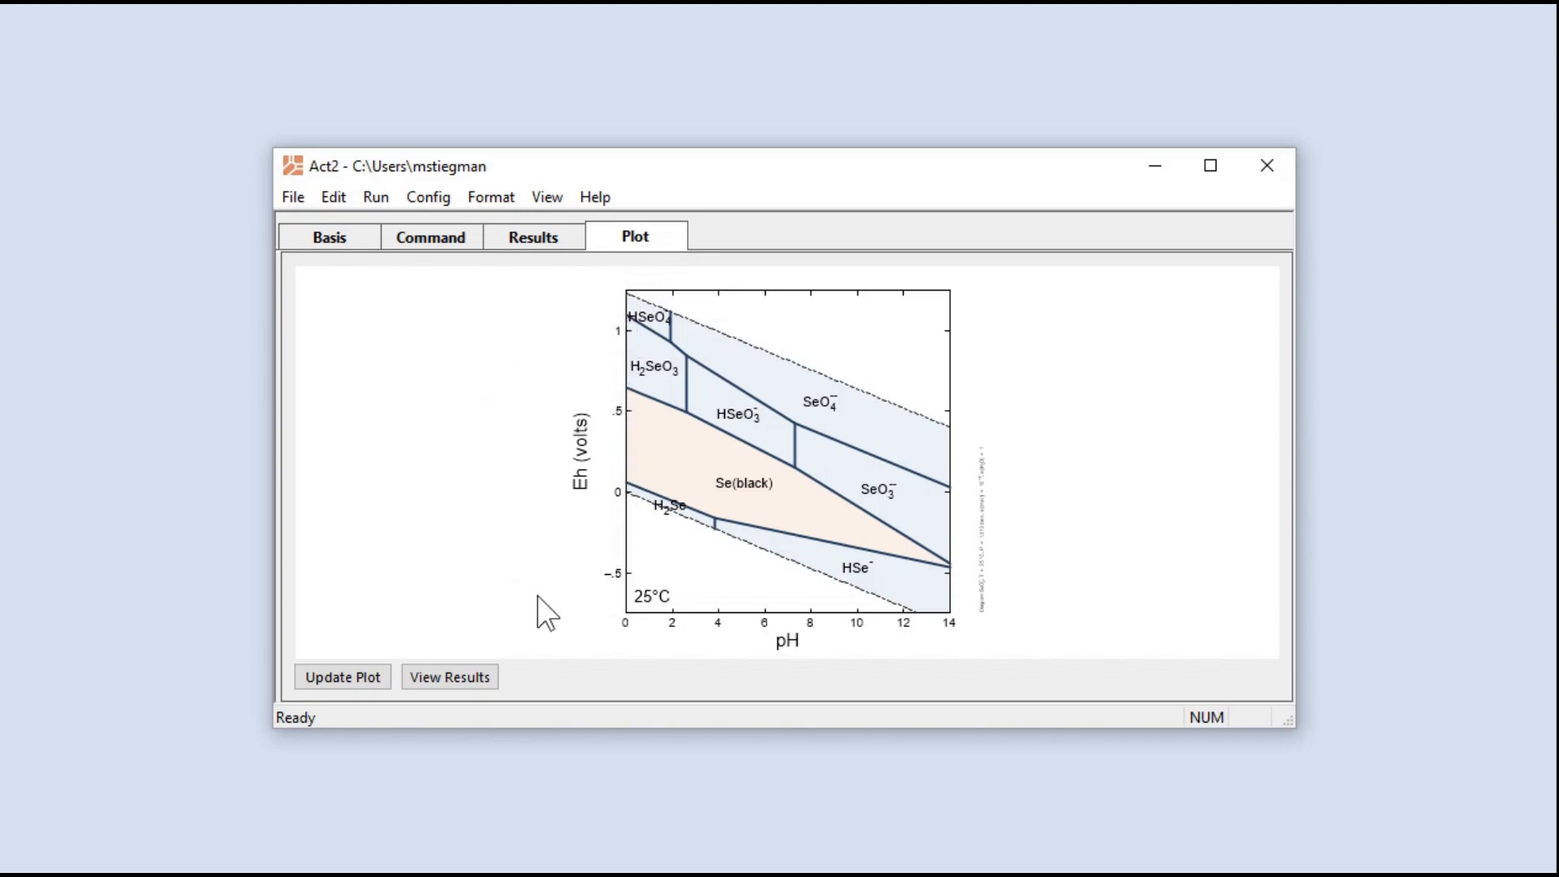
pyautogui.moveTo(638, 661)
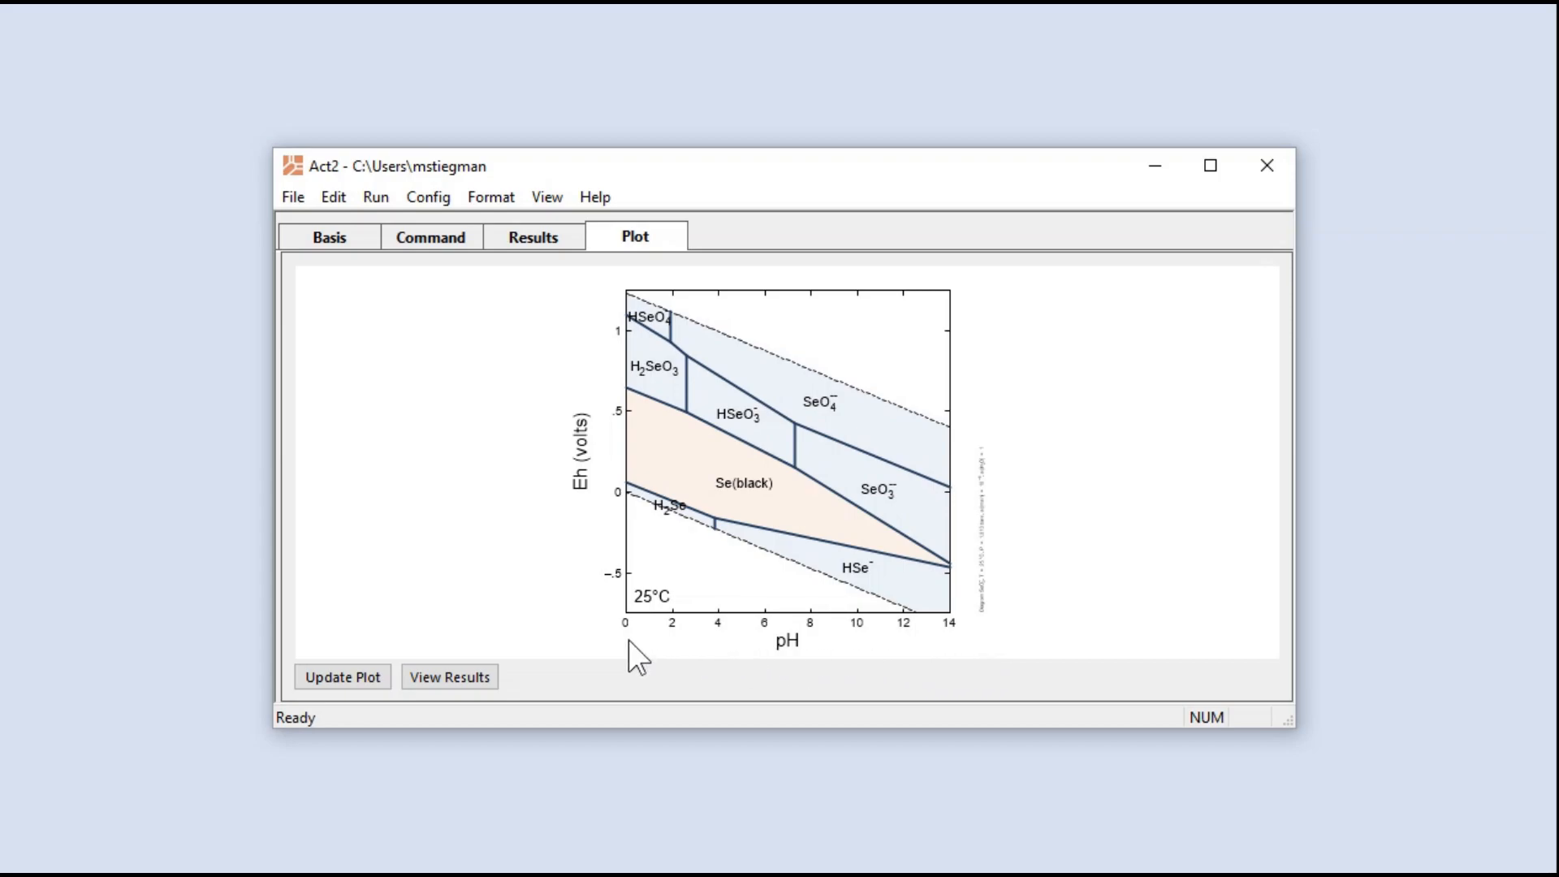
pyautogui.moveTo(588, 842)
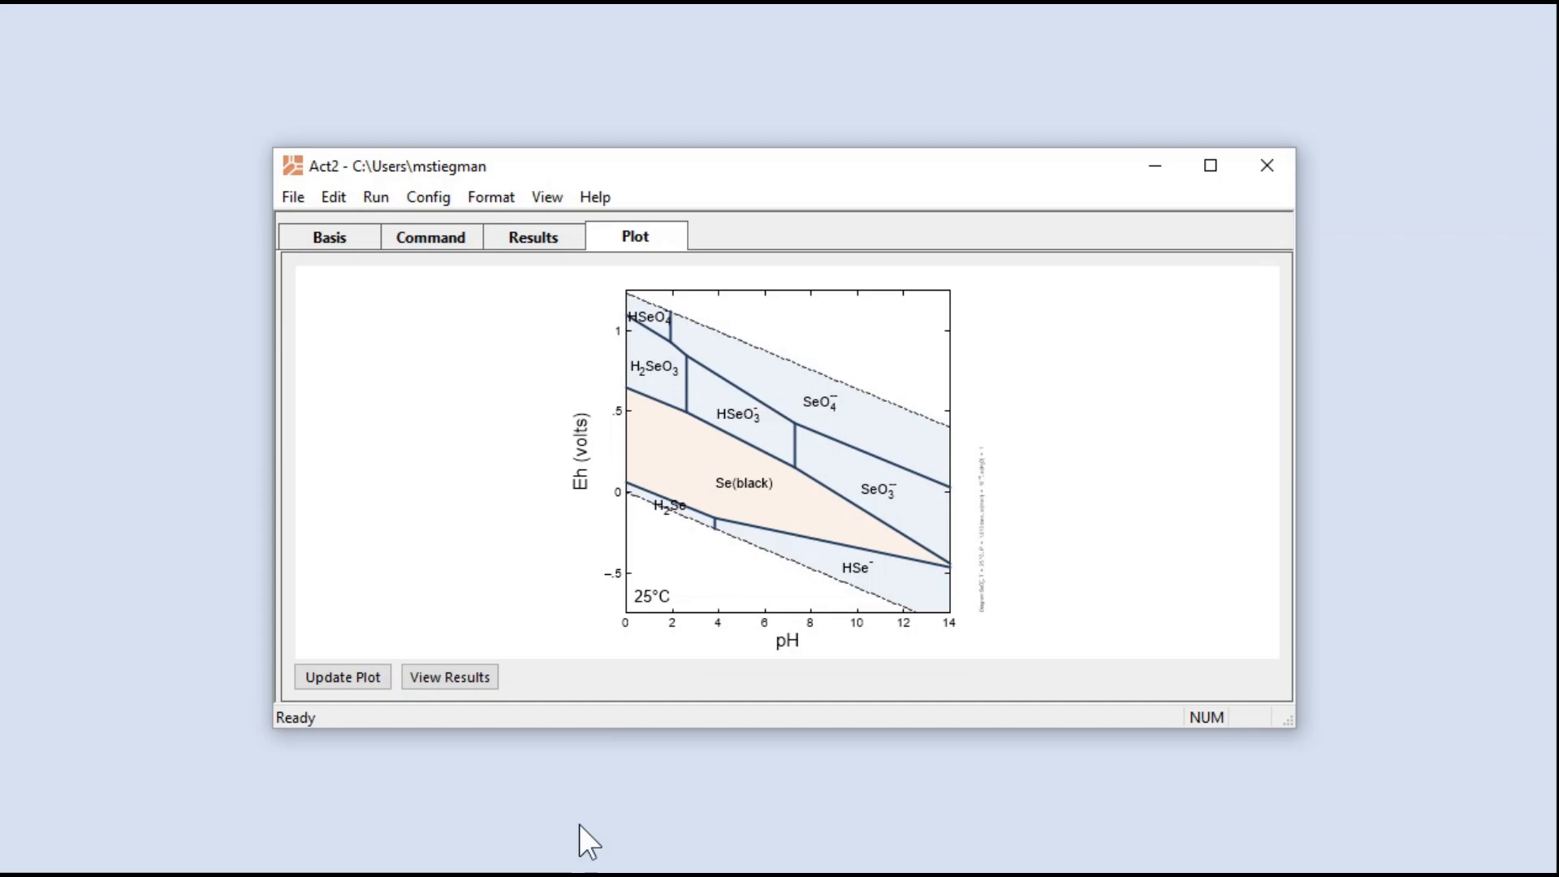